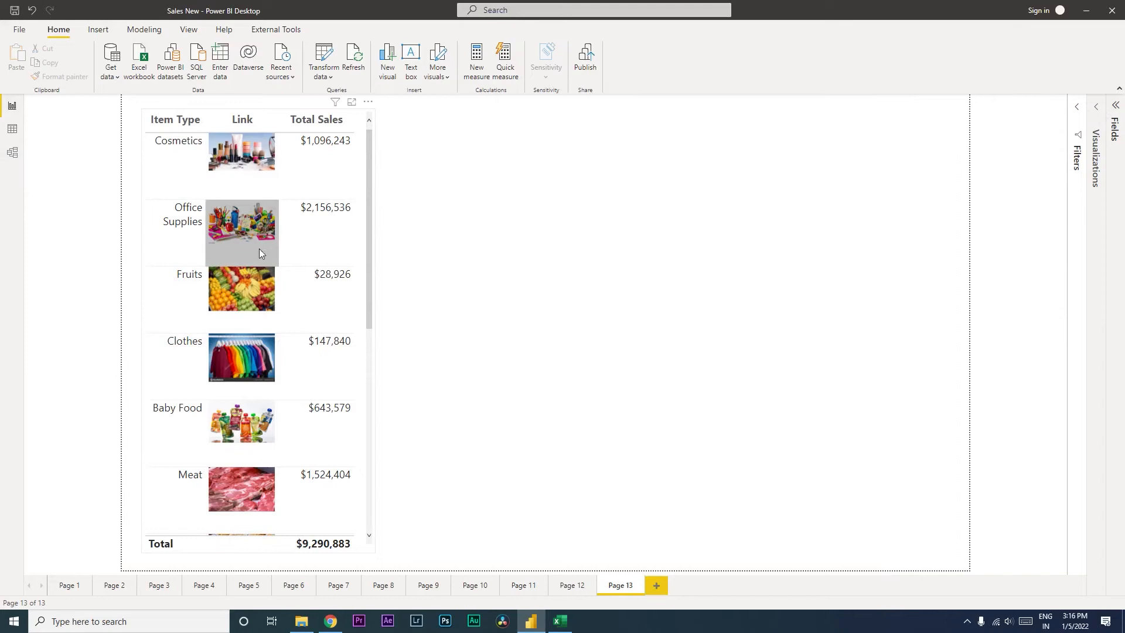
mouse_move(428, 316)
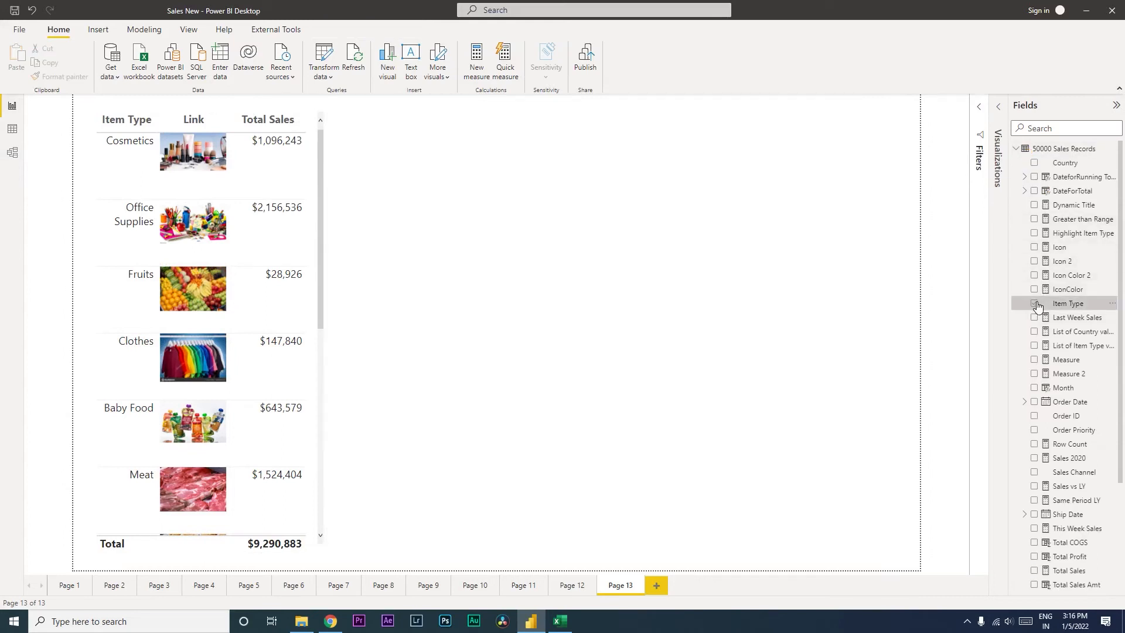
- Tick Item Type in 50000 Sales Records to create an item type visual beside the image table
click(1034, 303)
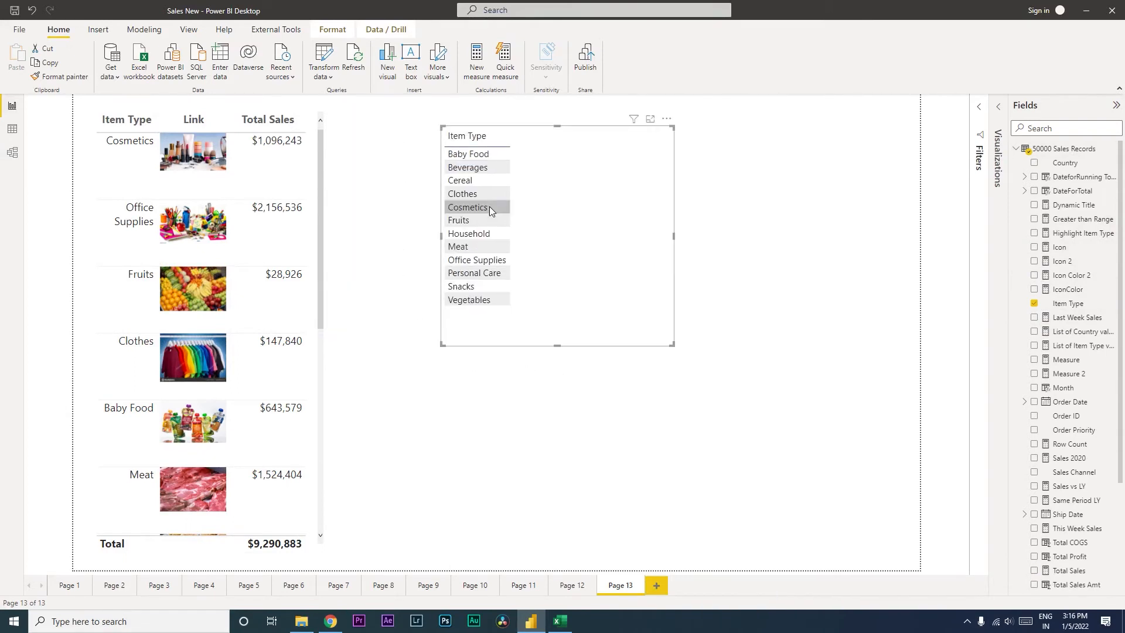
mouse_move(534, 174)
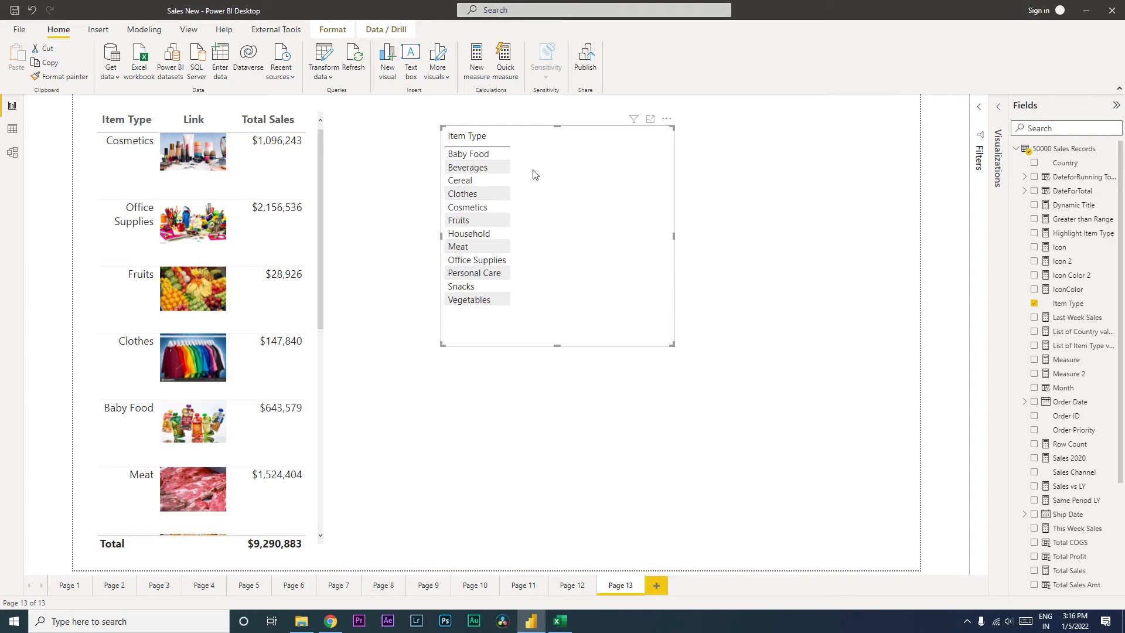
mouse_move(535, 169)
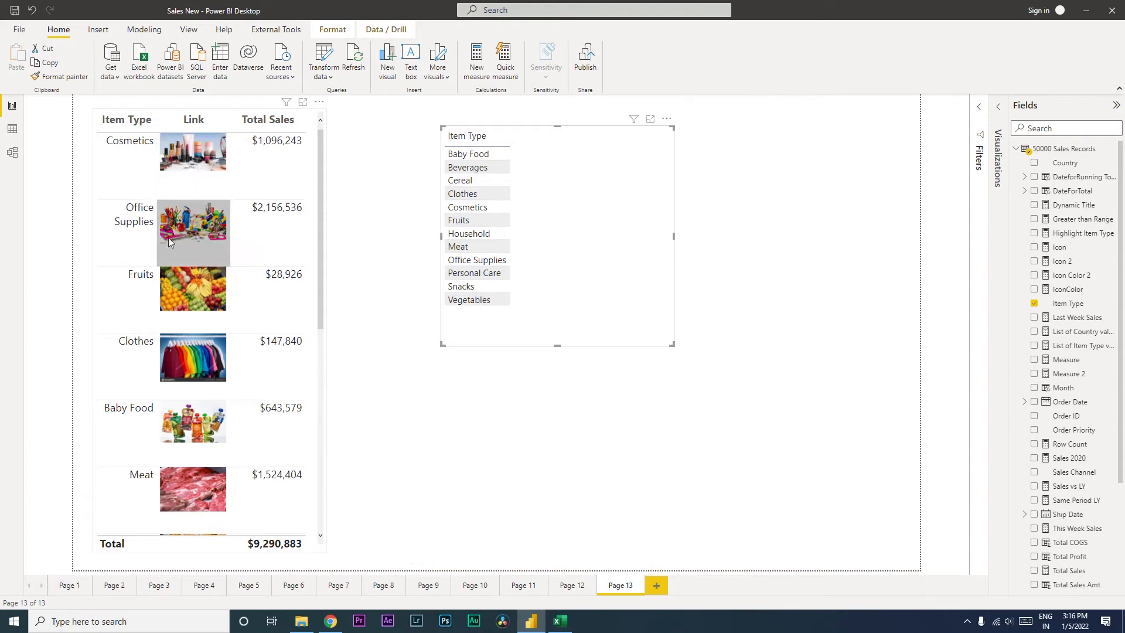
mouse_move(199, 236)
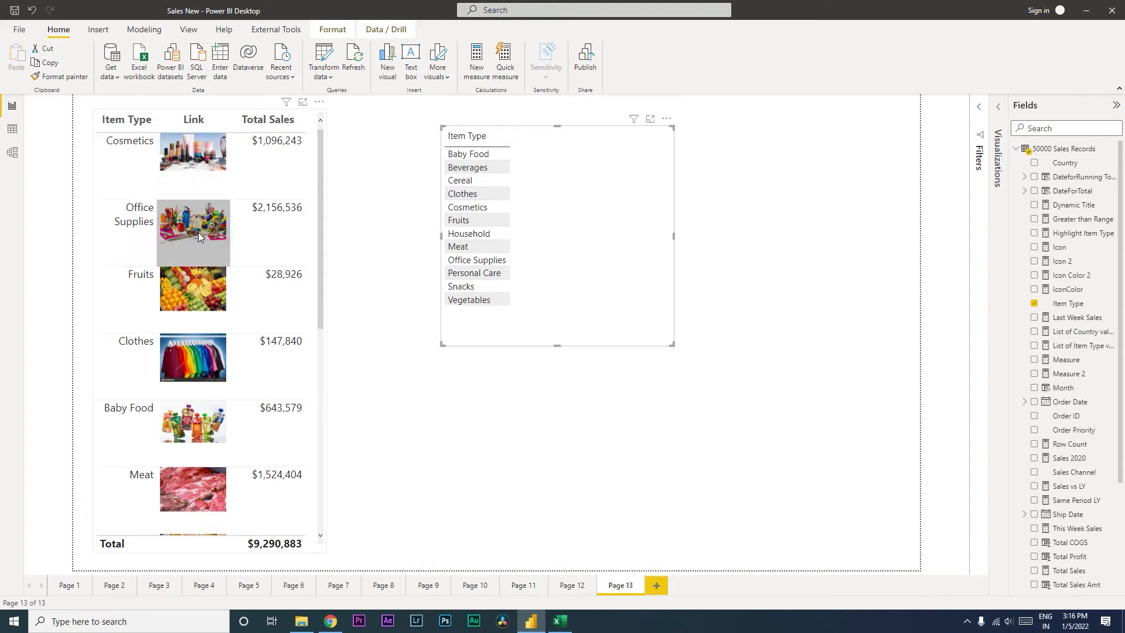
mouse_move(201, 237)
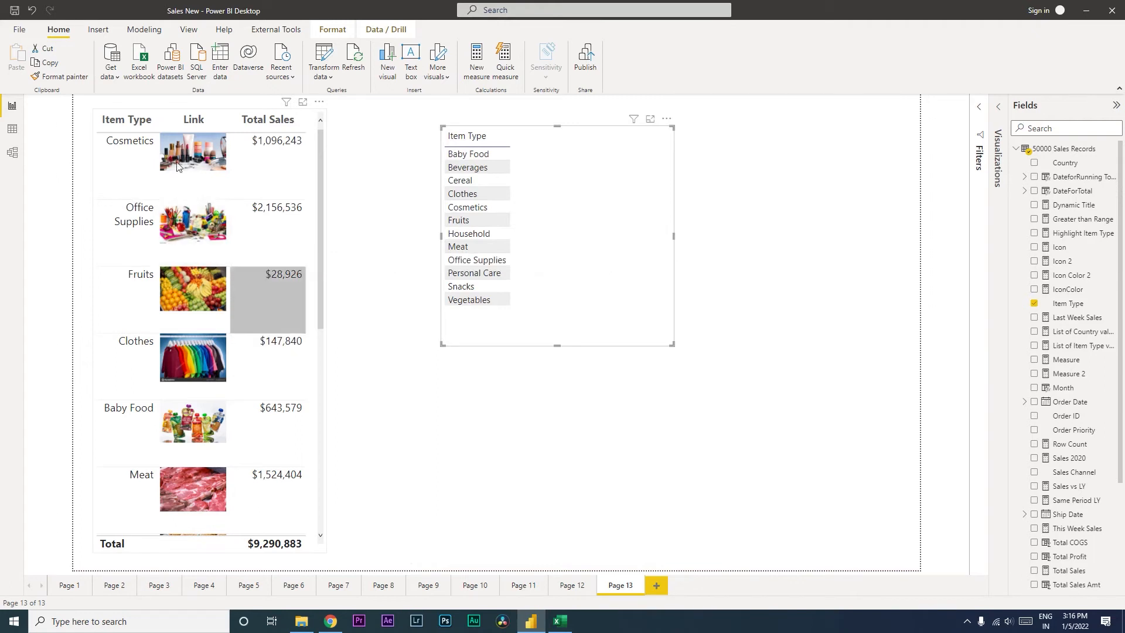
mouse_move(271, 213)
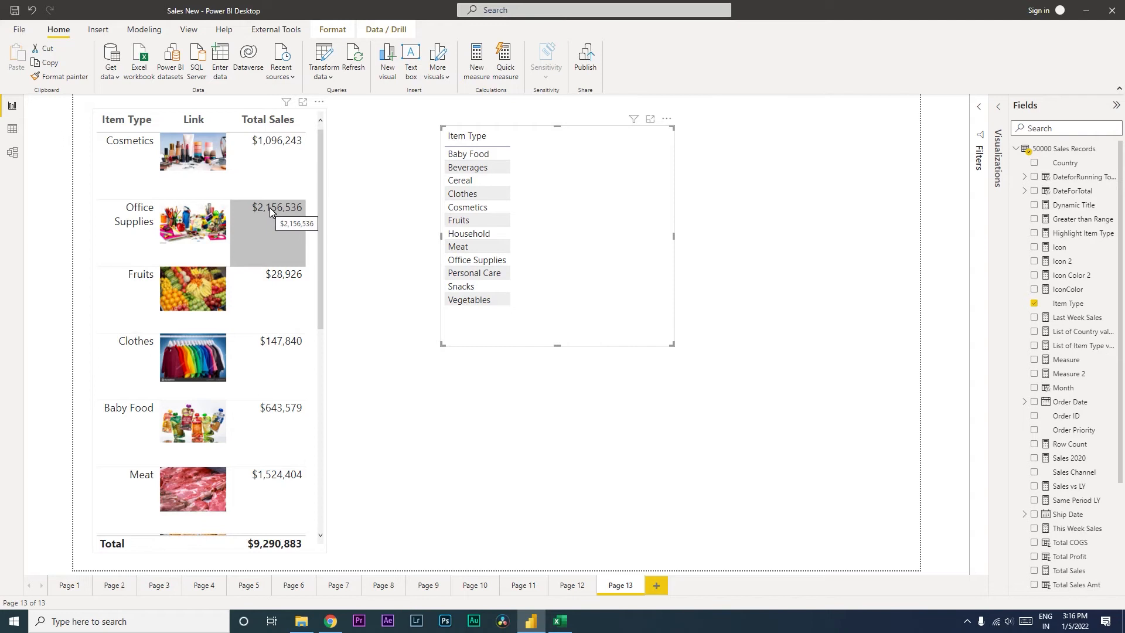
mouse_move(339, 233)
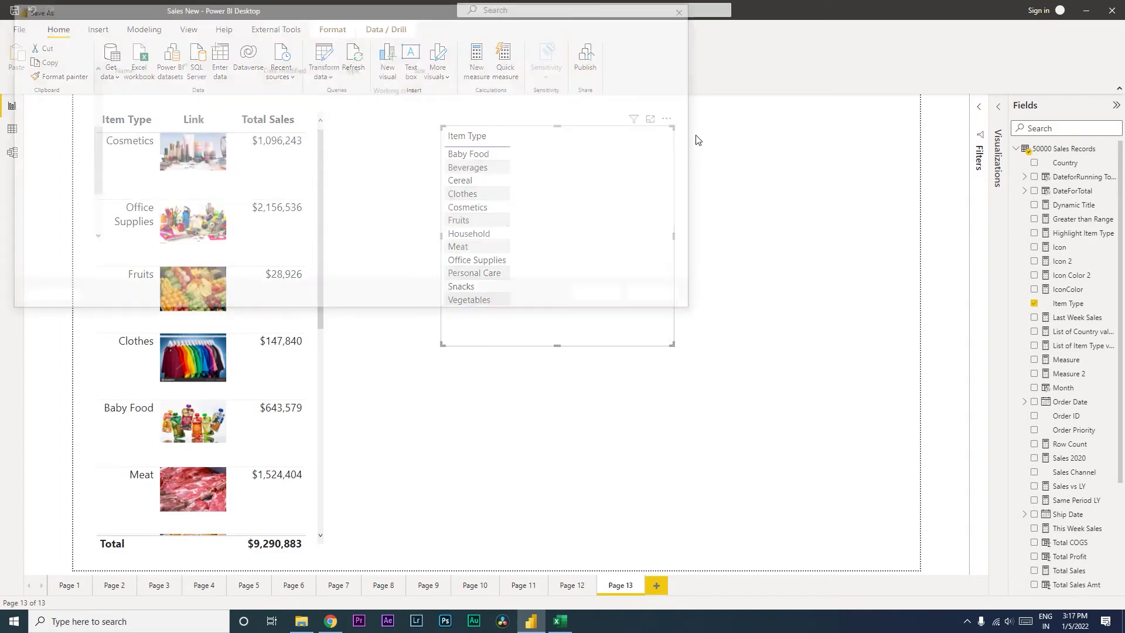
- Show Item Type.csv in Excel and copy the vegetables image's web address from Chrome
click(48, 10)
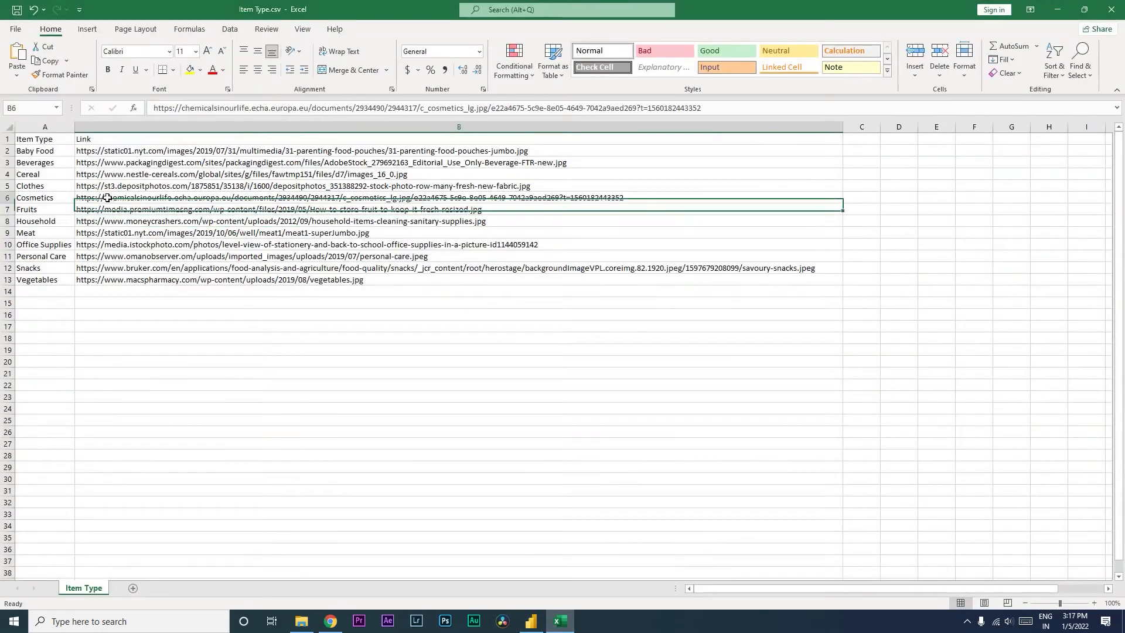
right_click(458, 127)
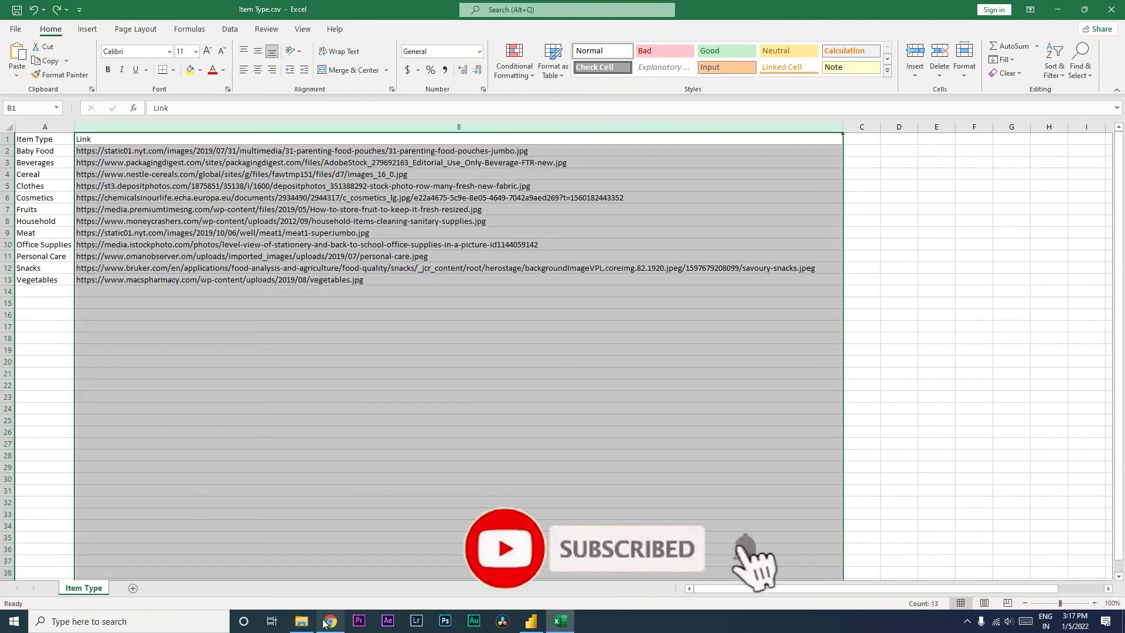
click(329, 627)
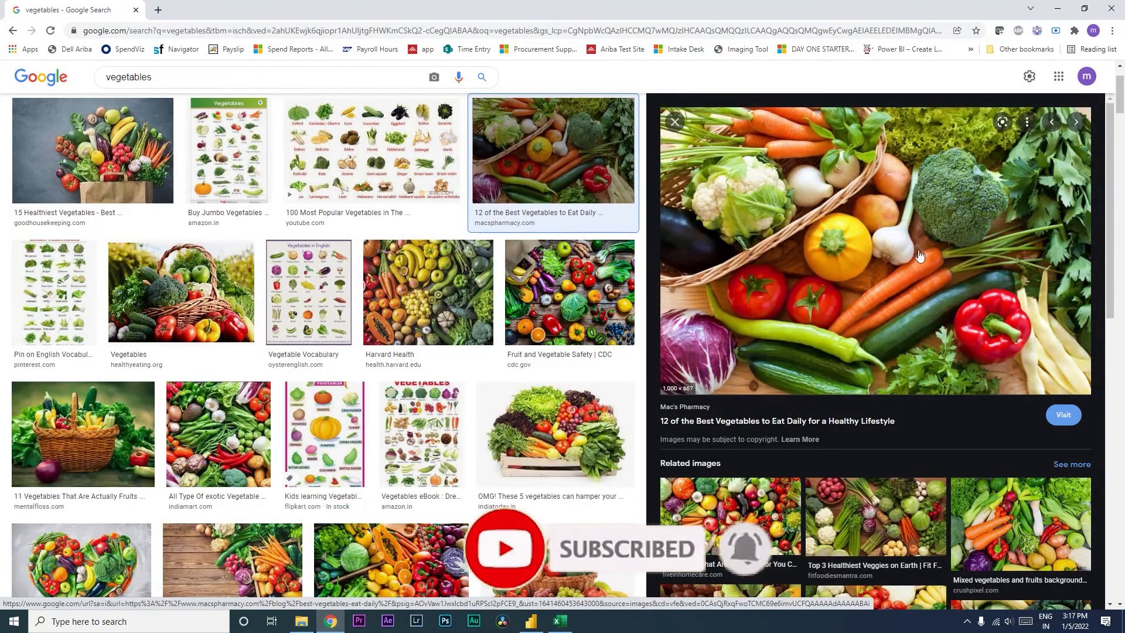
right_click(921, 255)
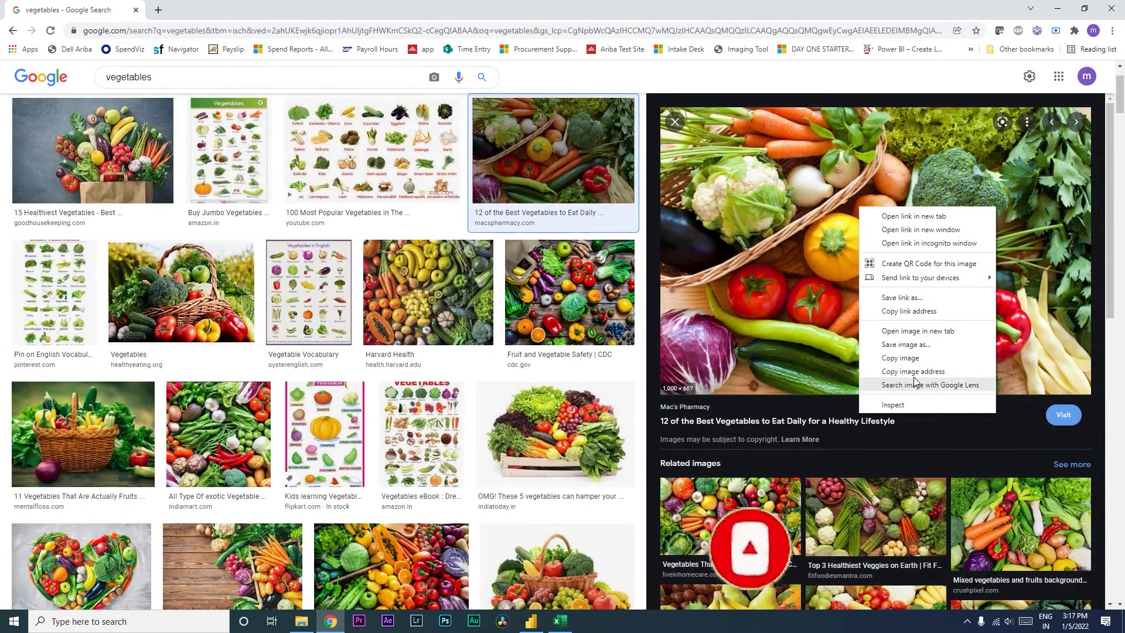
click(559, 627)
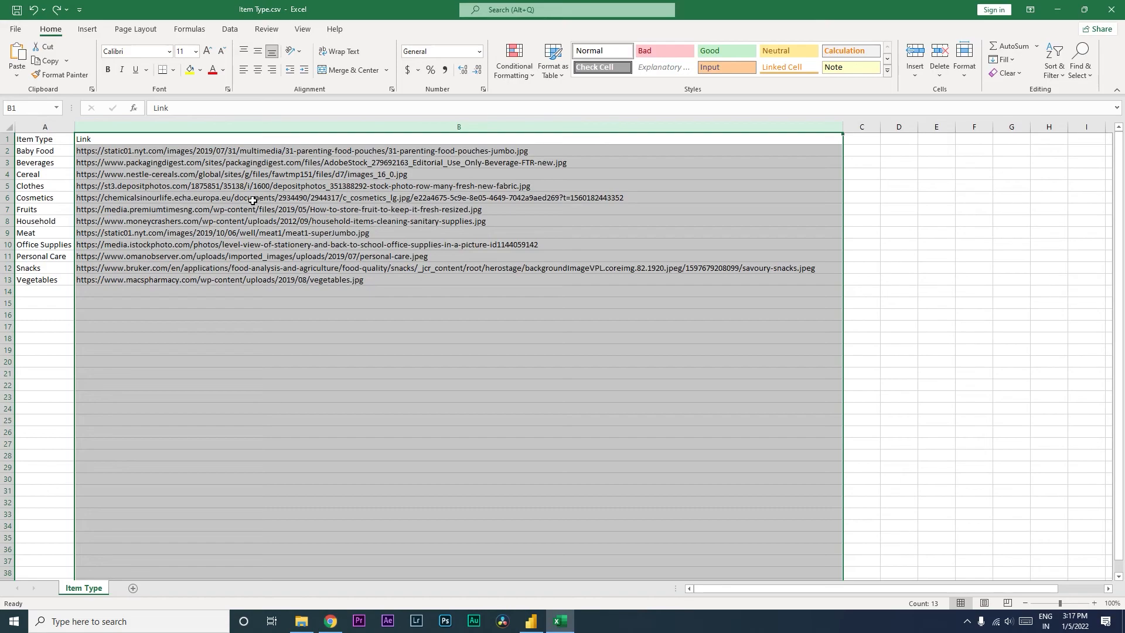
- Paste the copied image address into the sheet and return to the Power BI report
key(ctrl+v)
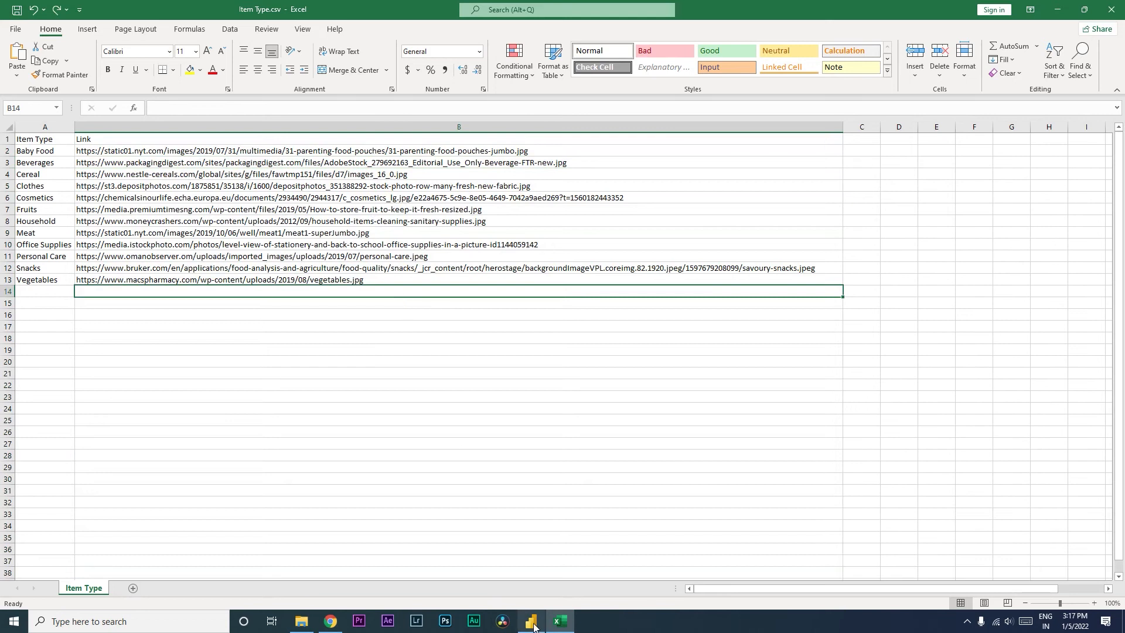
click(530, 621)
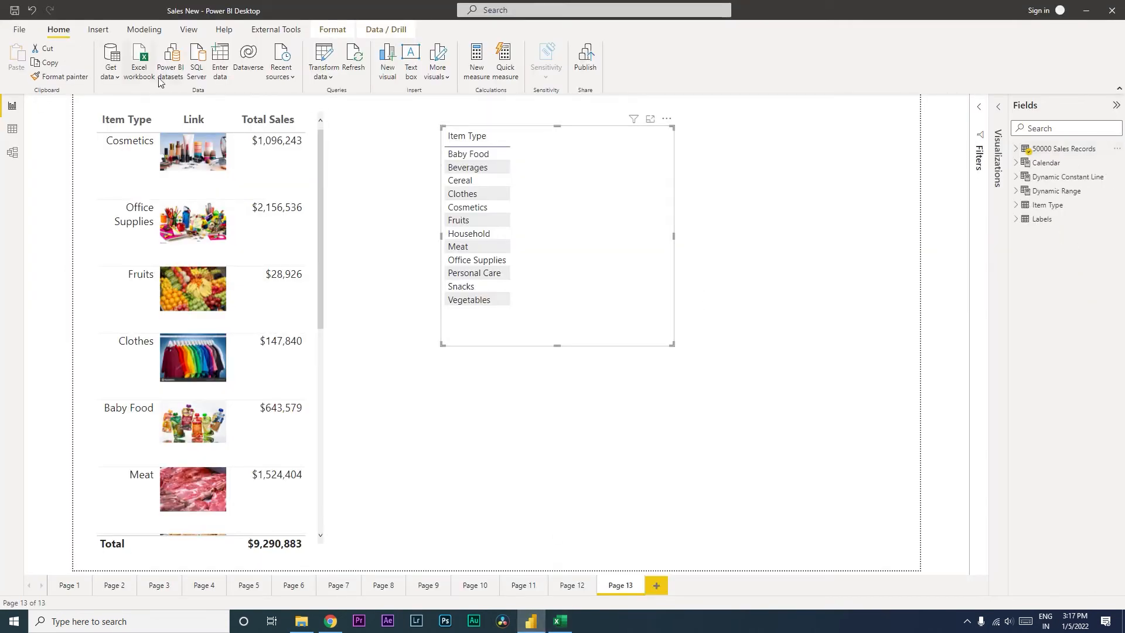
- Import Item Type.csv through Get data > Text/CSV and open it in Power Query Editor
click(111, 57)
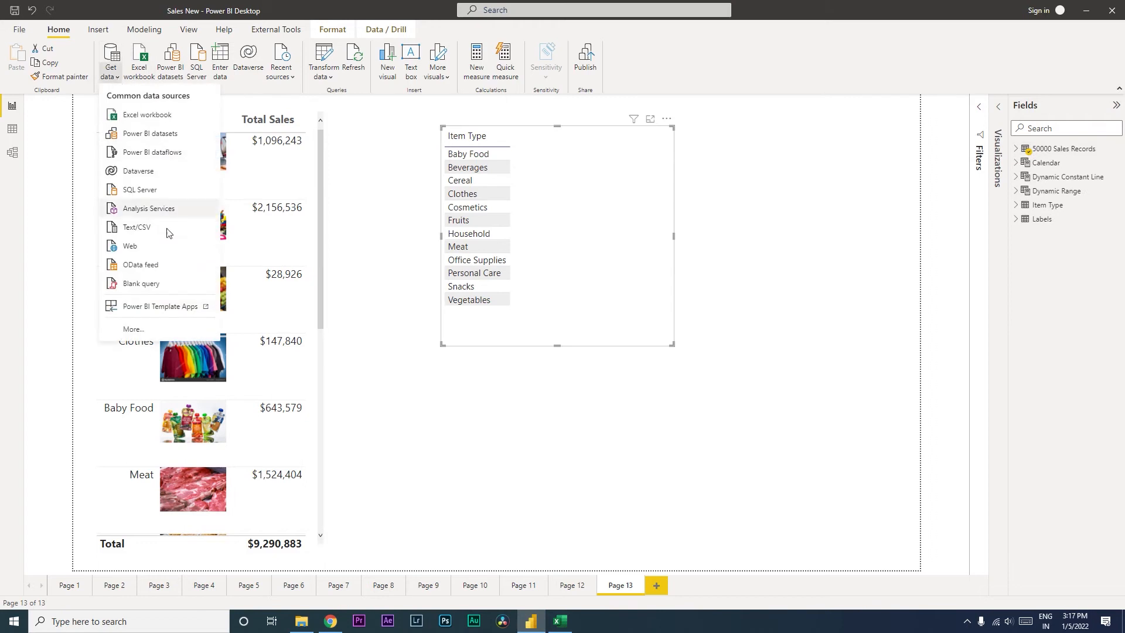
click(137, 227)
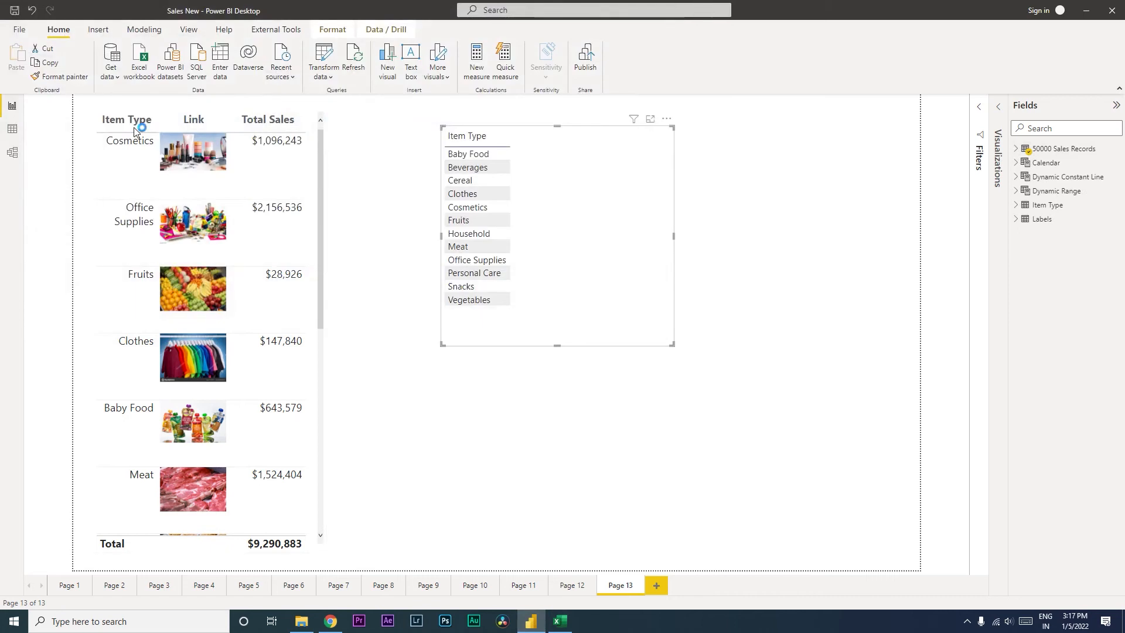
mouse_move(505, 307)
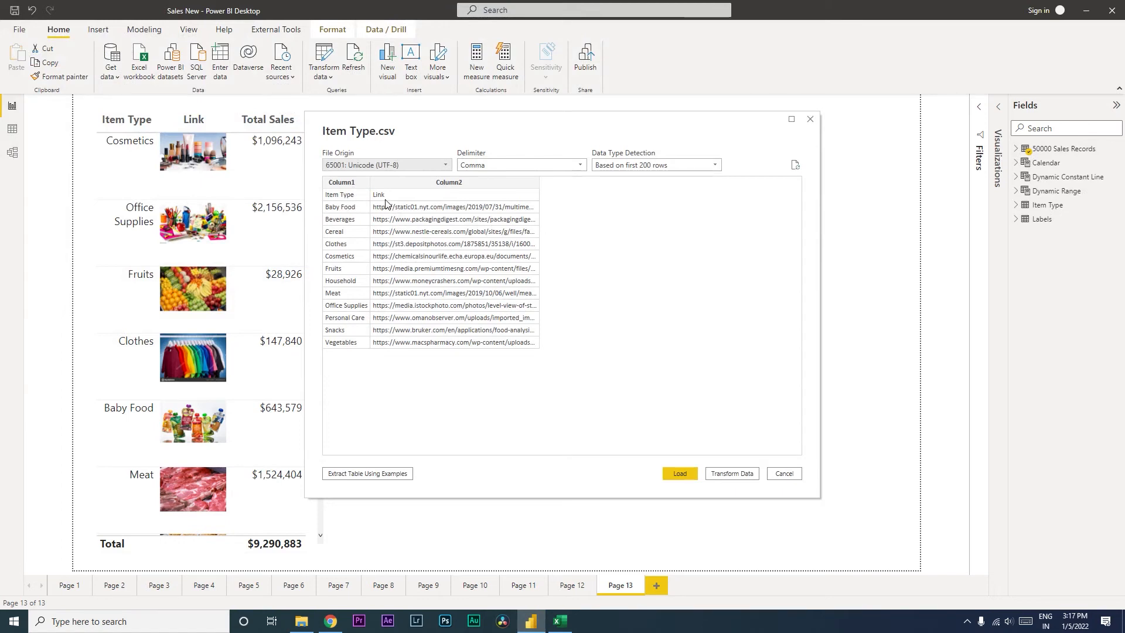
mouse_move(348, 191)
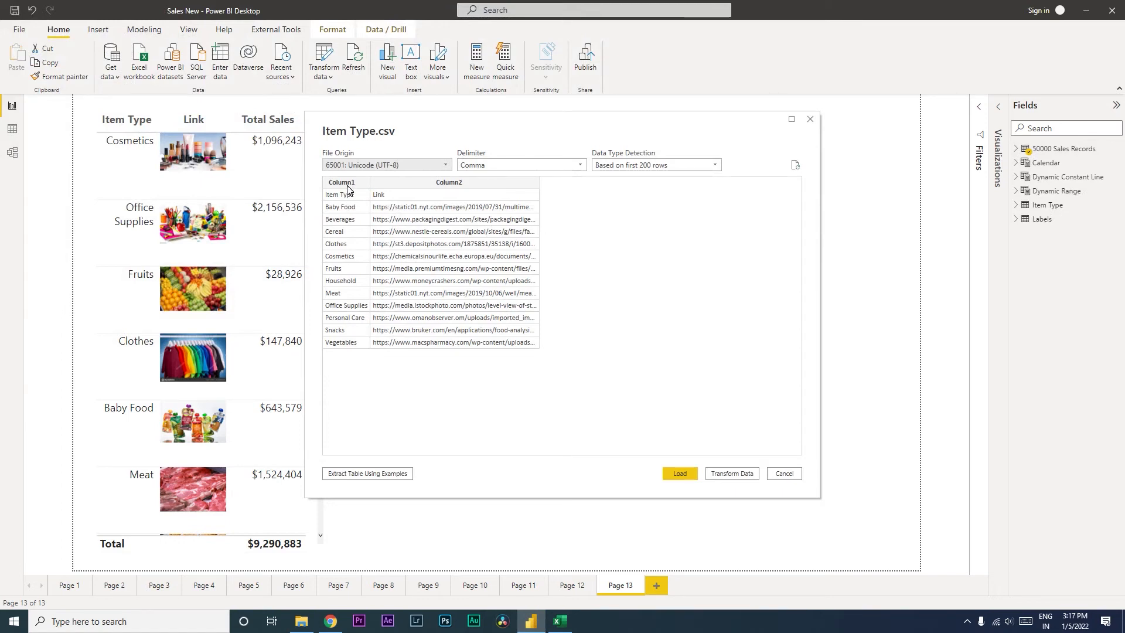
mouse_move(620, 383)
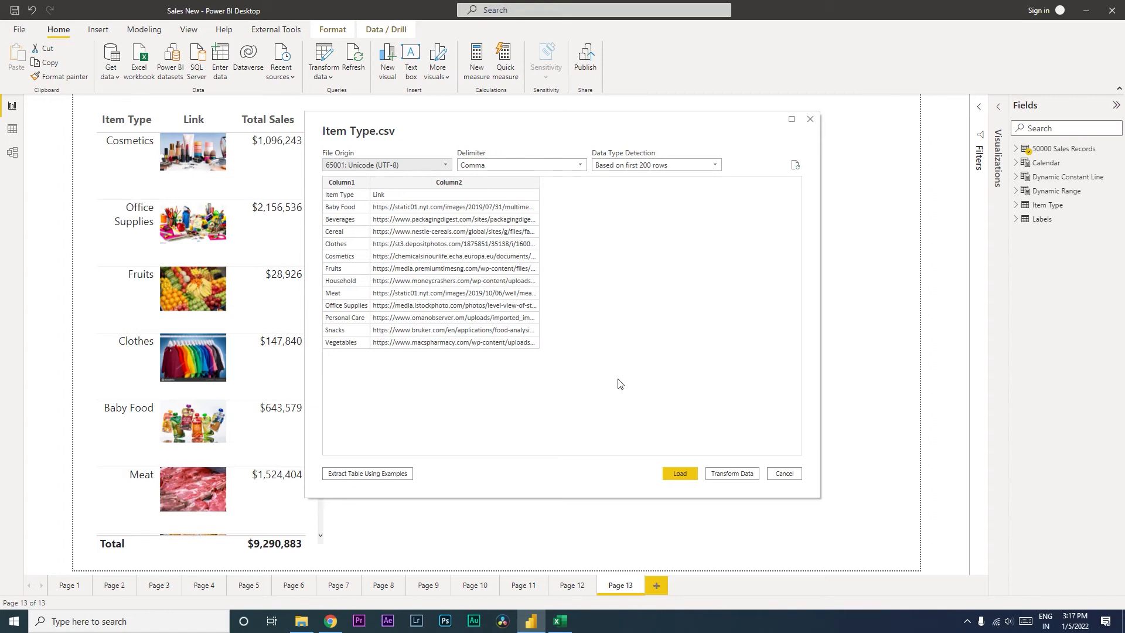
click(678, 473)
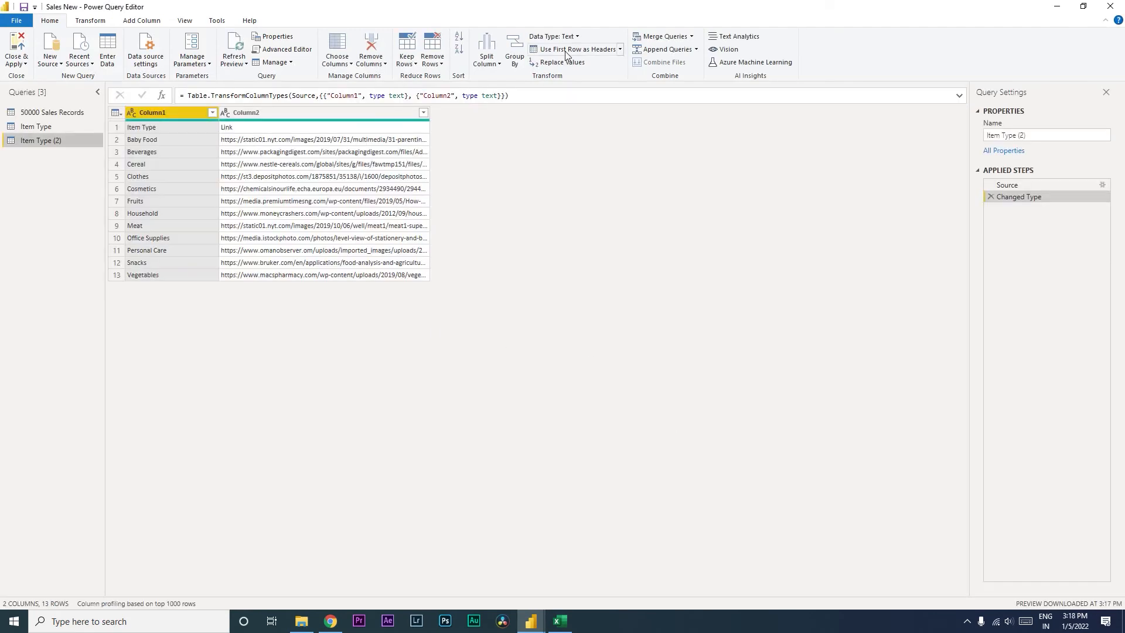
- Promote the first row to headers and rename the Item Type (2) query to Item Type Images
click(576, 49)
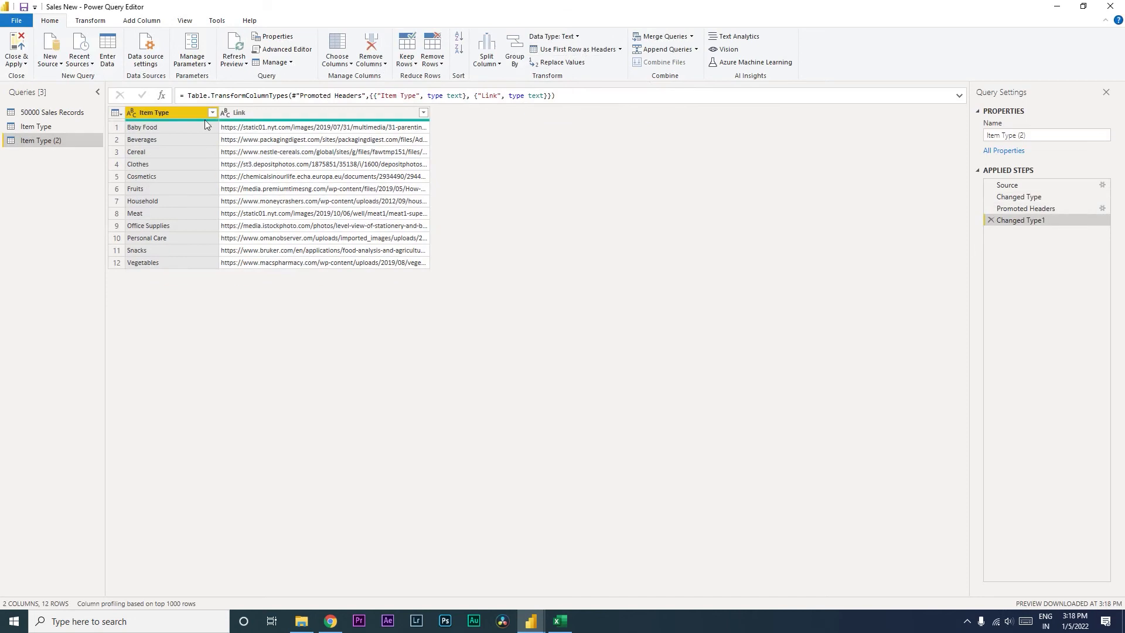
click(16, 50)
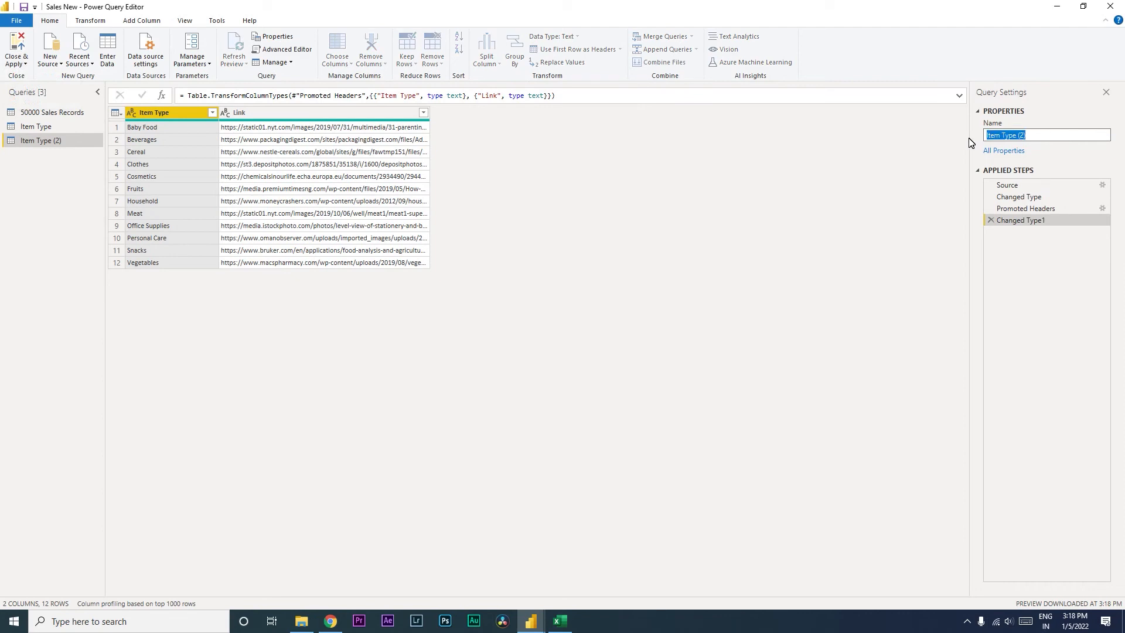
text(Item)
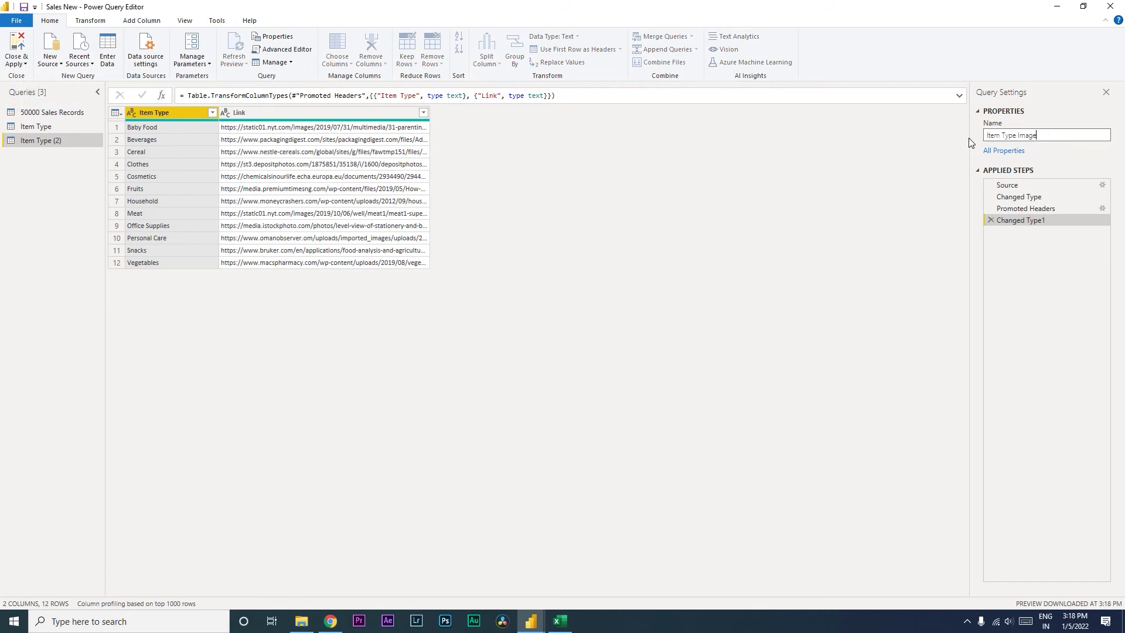
click(15, 50)
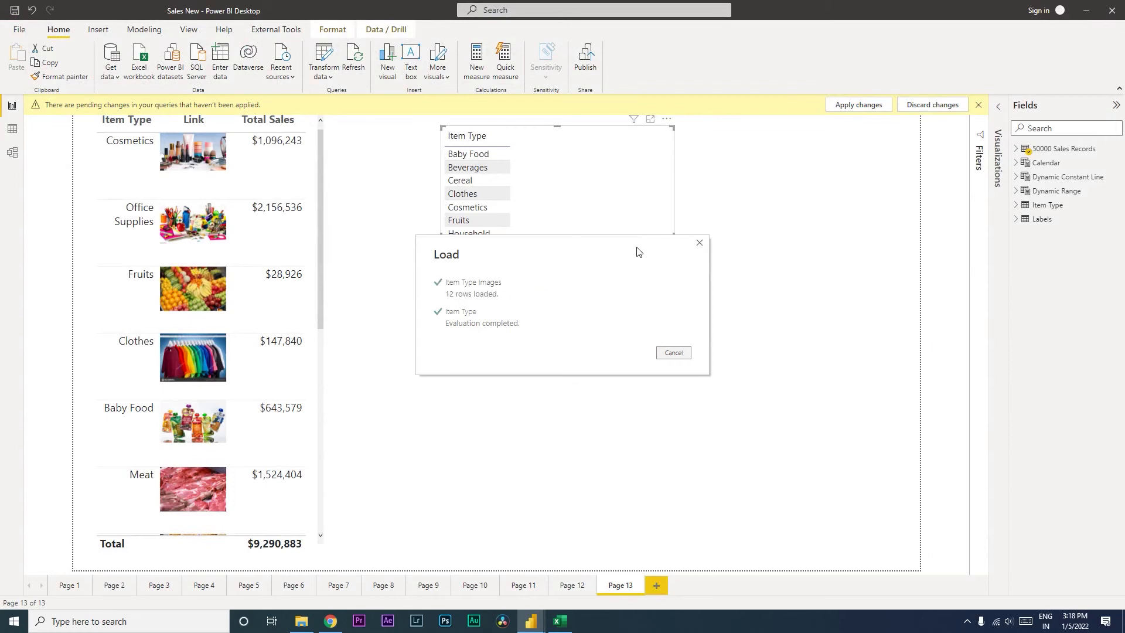
- Add the Item Type Images Link field as a table, move it right, and select Link
click(857, 105)
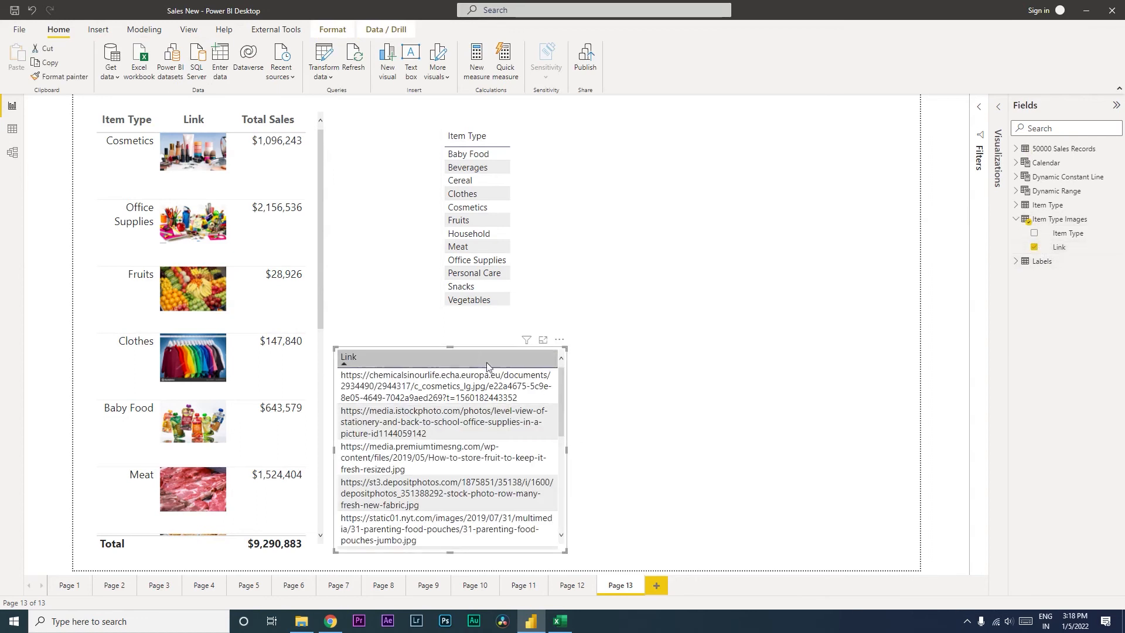
drag(449, 357, 710, 202)
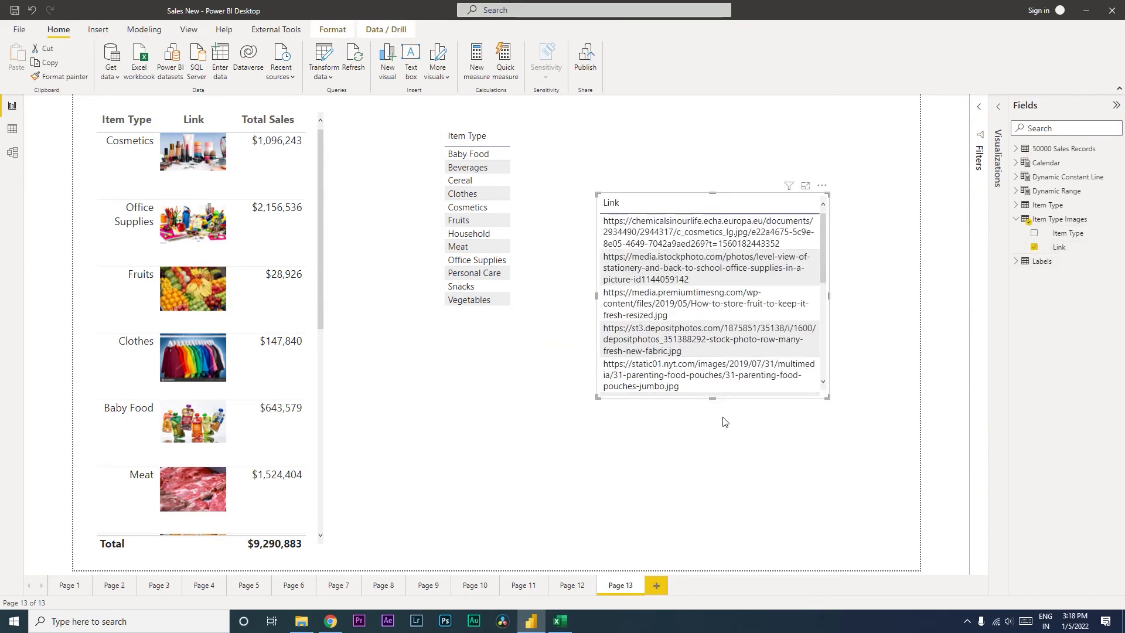
scroll(down, 3)
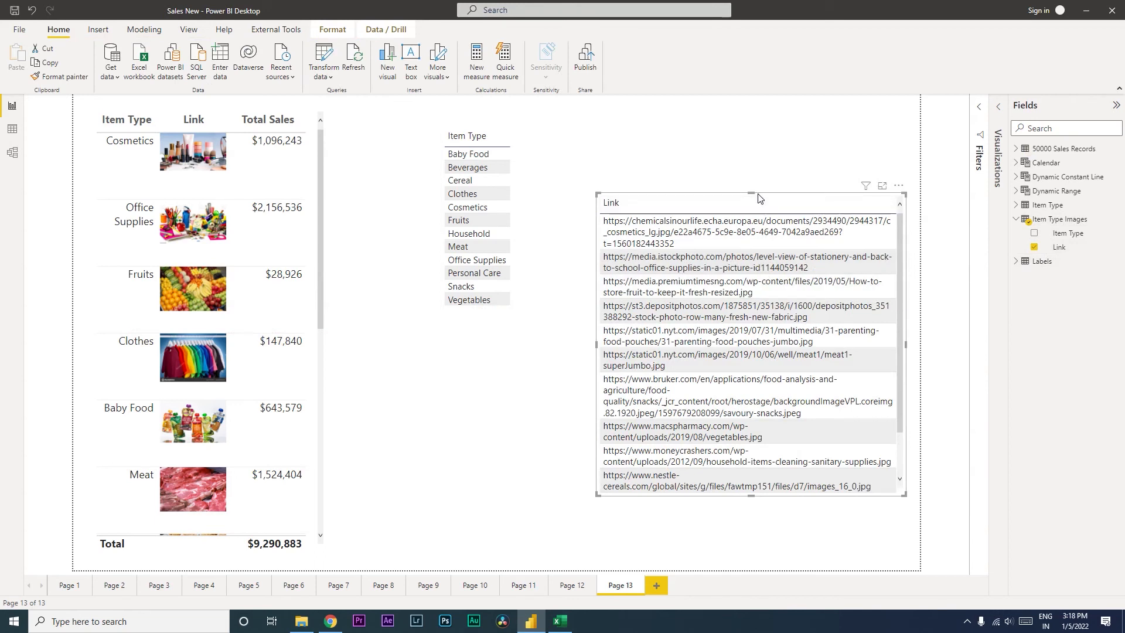
click(1058, 247)
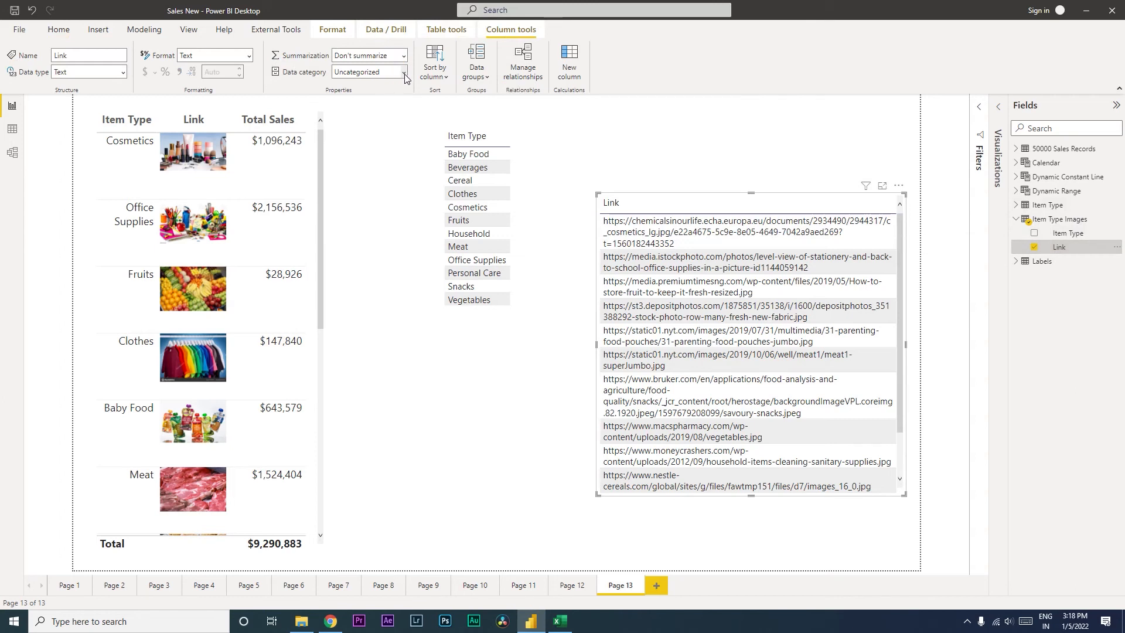
- Set the Link column's Data category to Image URL
click(403, 72)
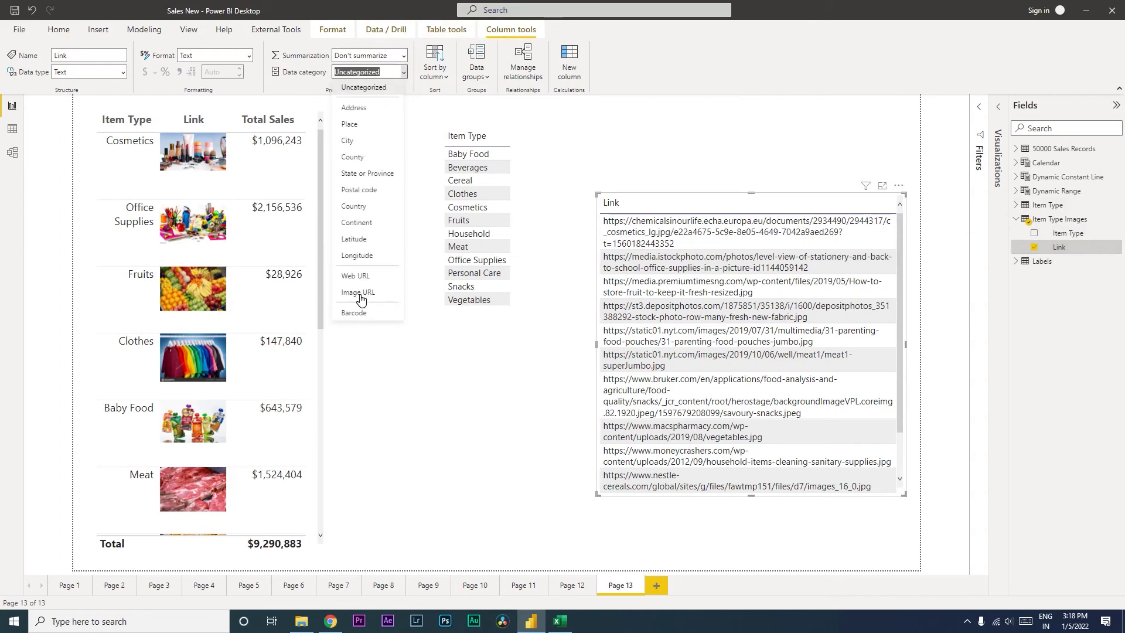
click(357, 292)
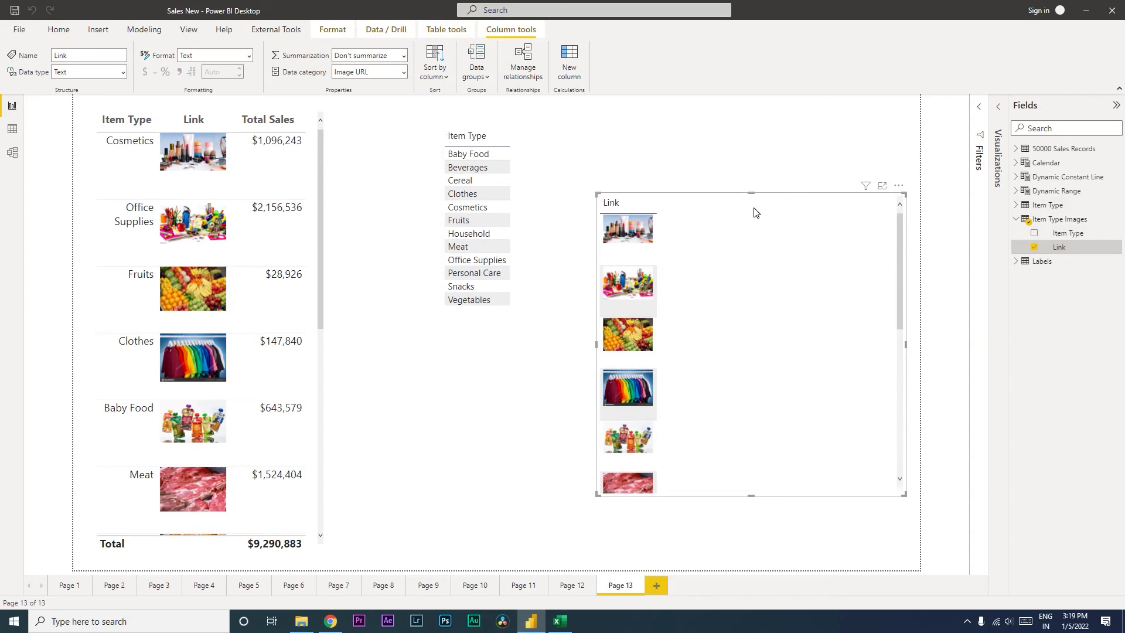
mouse_move(759, 212)
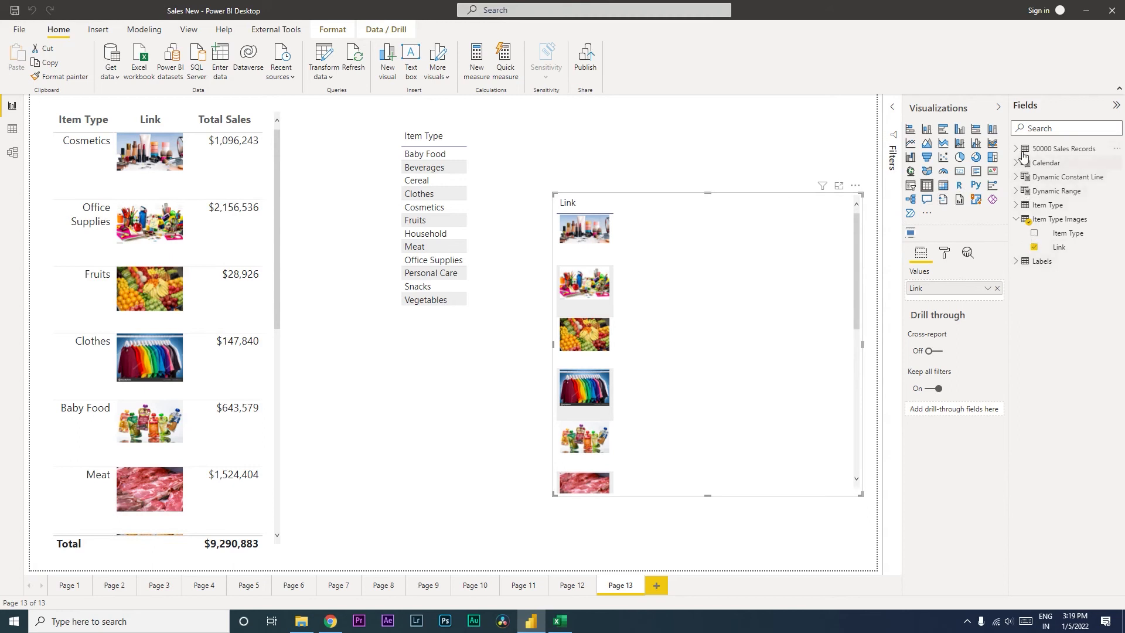
- Add Total Sales from 50000 Sales Records to the image table and enlarge it
click(1018, 148)
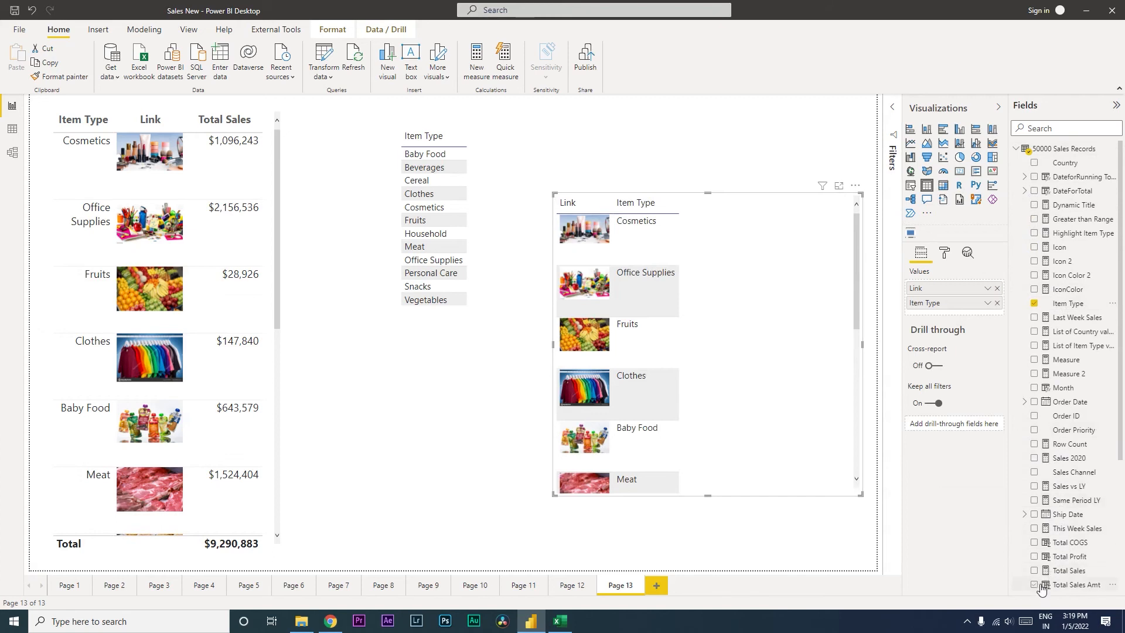
click(1036, 570)
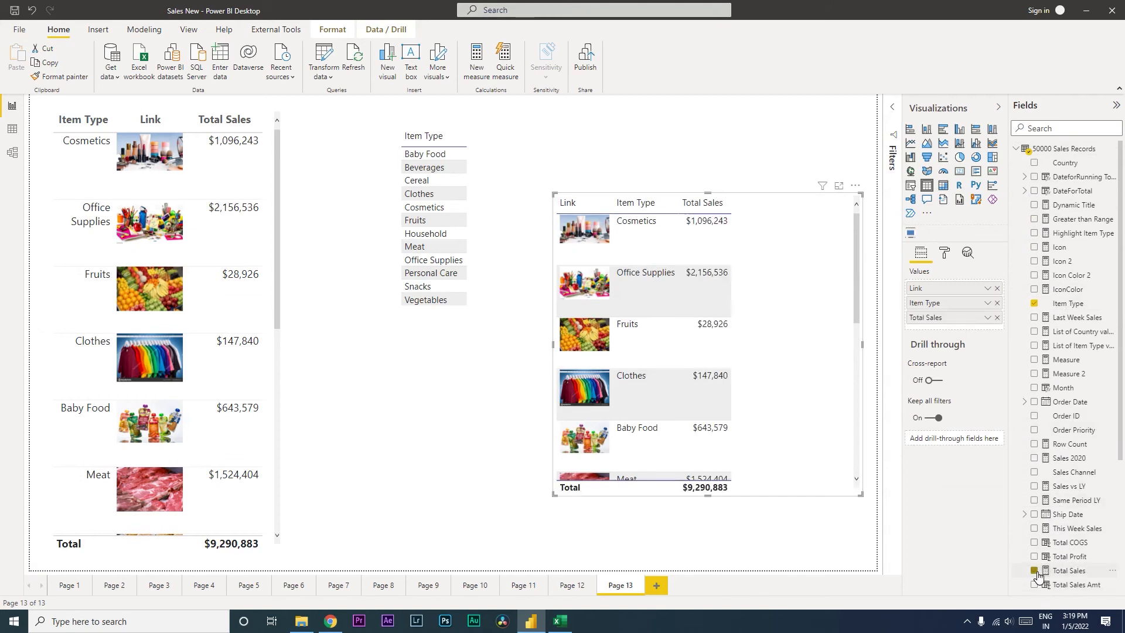
click(1035, 572)
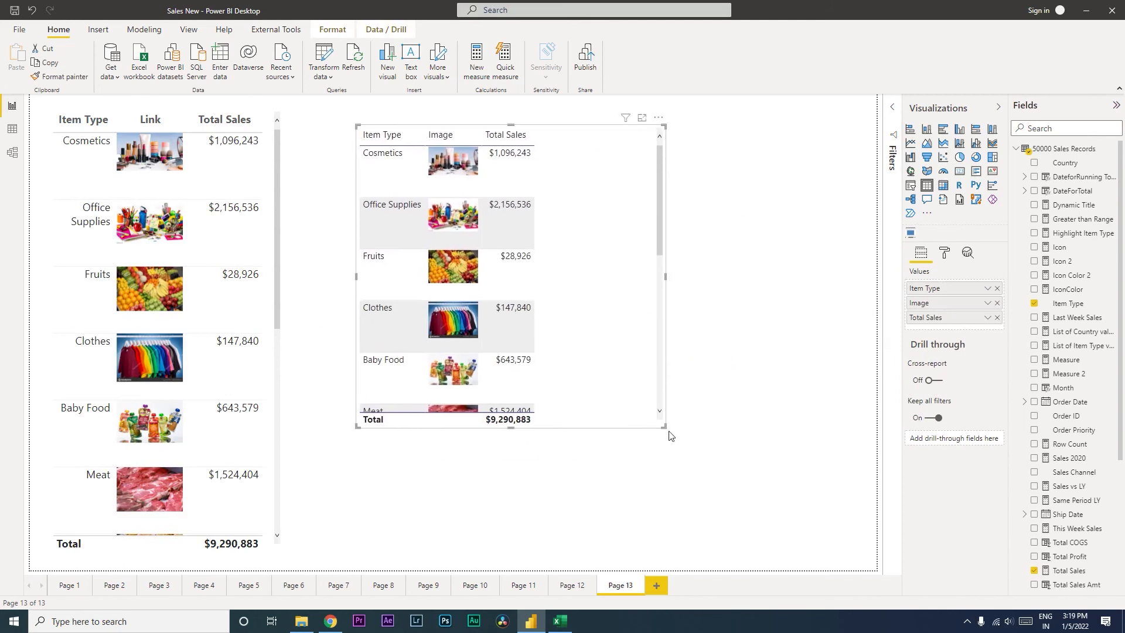
drag(666, 426, 718, 522)
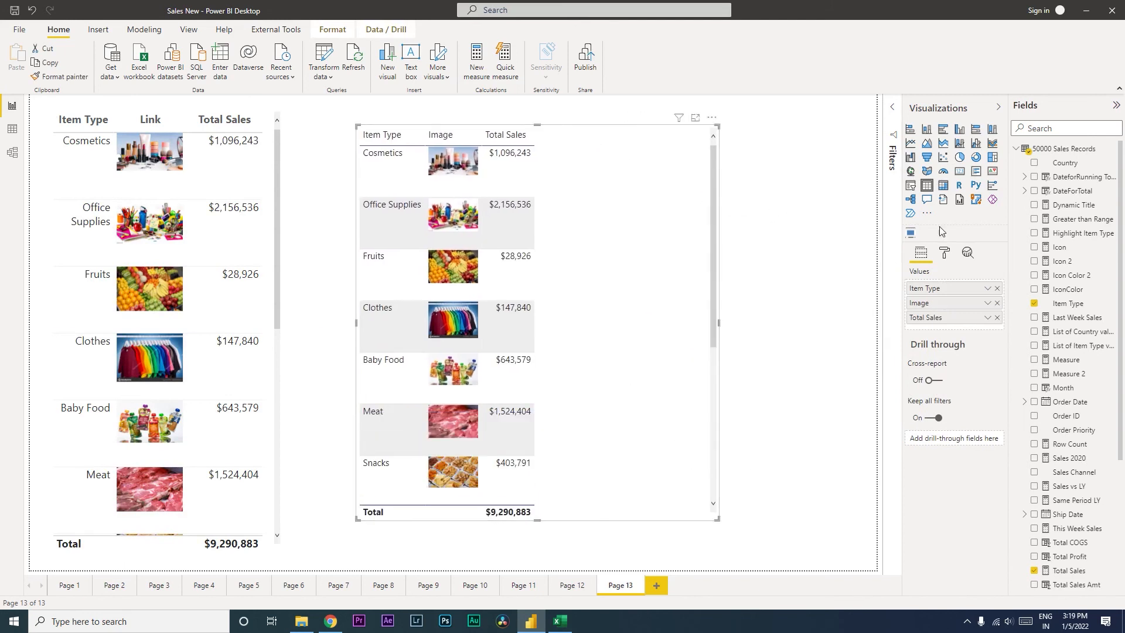
- In the table's Grid format settings, raise the image height to about 104
click(944, 252)
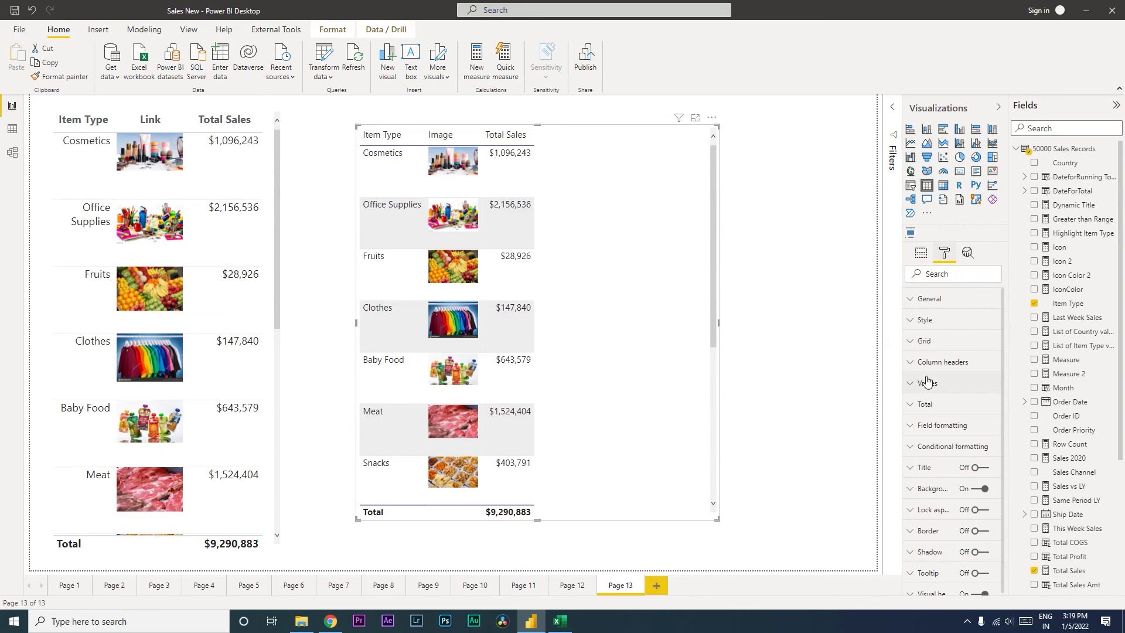
click(923, 341)
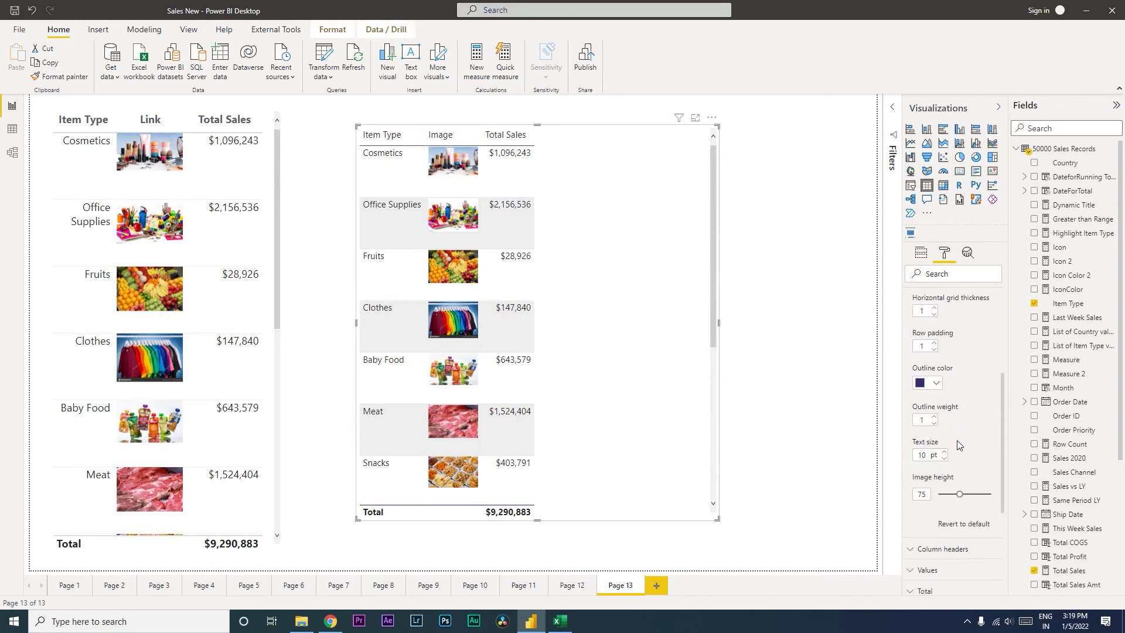
drag(959, 494, 970, 494)
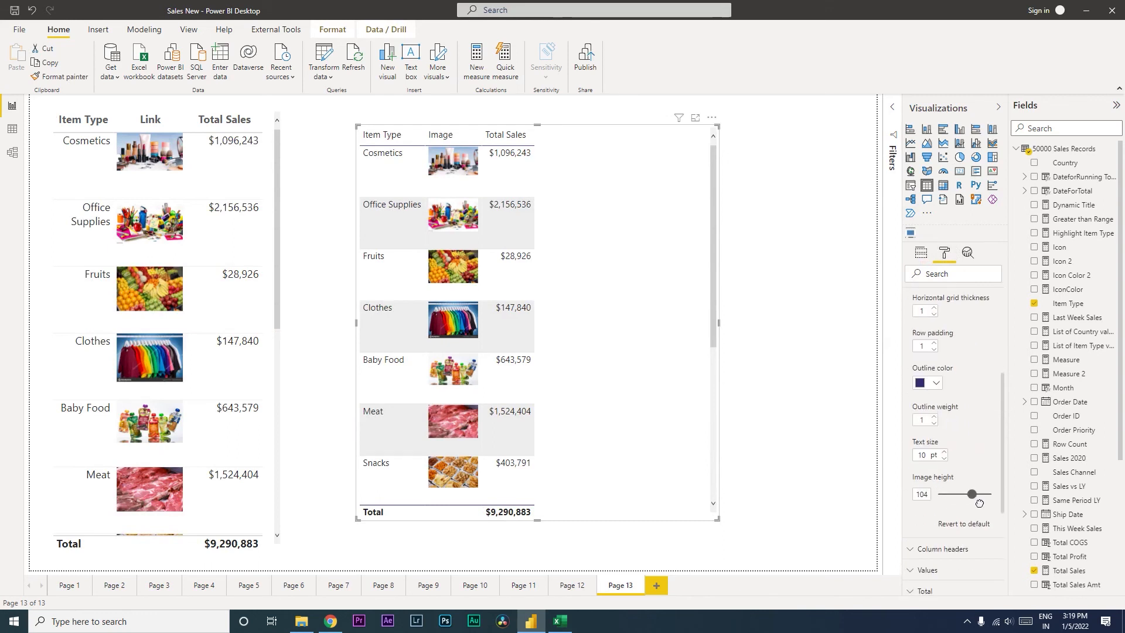
drag(970, 495, 973, 494)
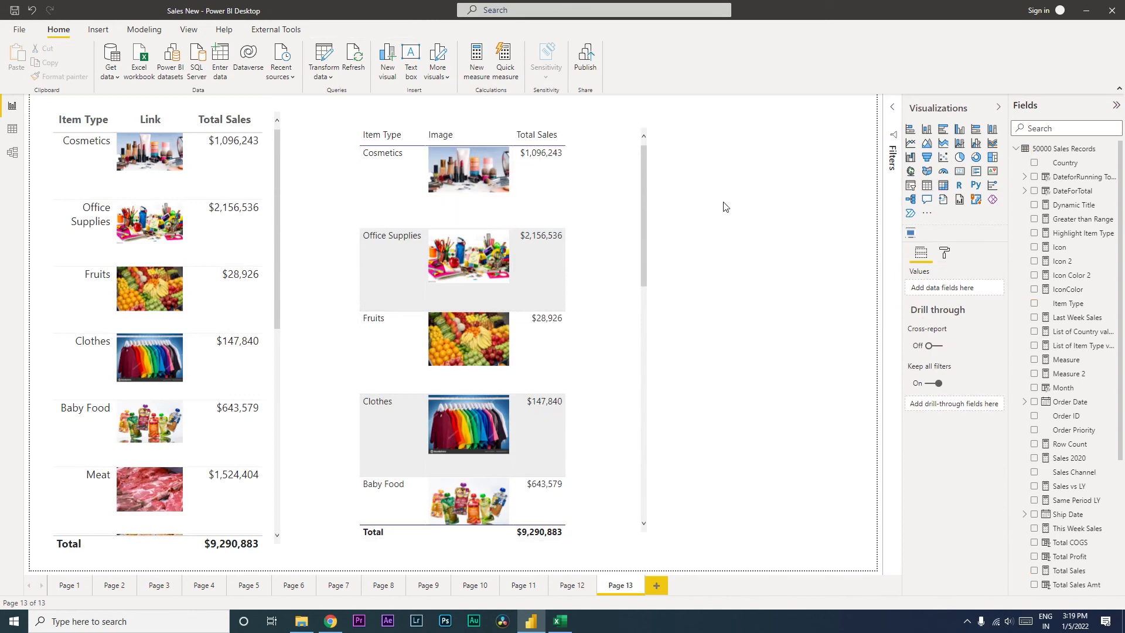
mouse_move(1067, 335)
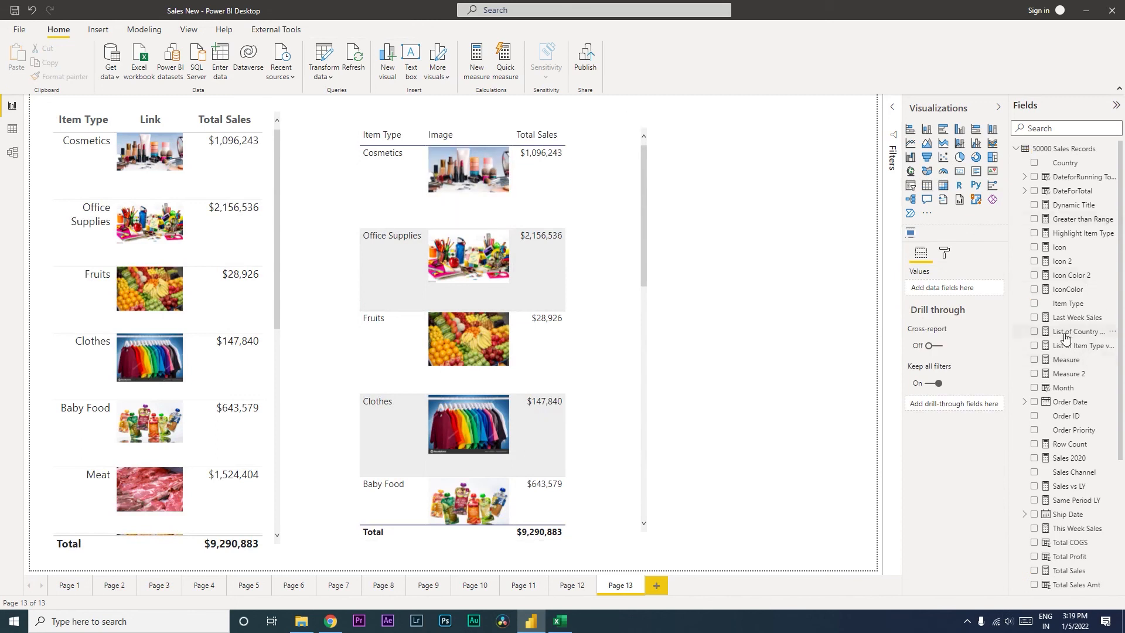
- Size the country visual by Total Sales and change it to a stacked bar chart
scroll(down, 3)
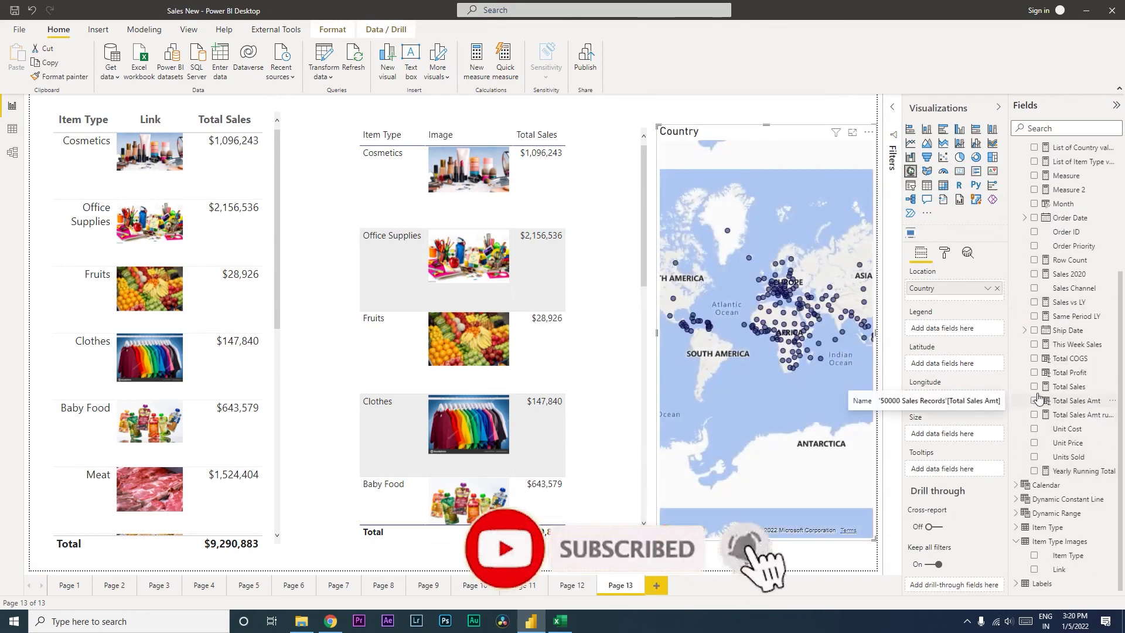
click(1034, 386)
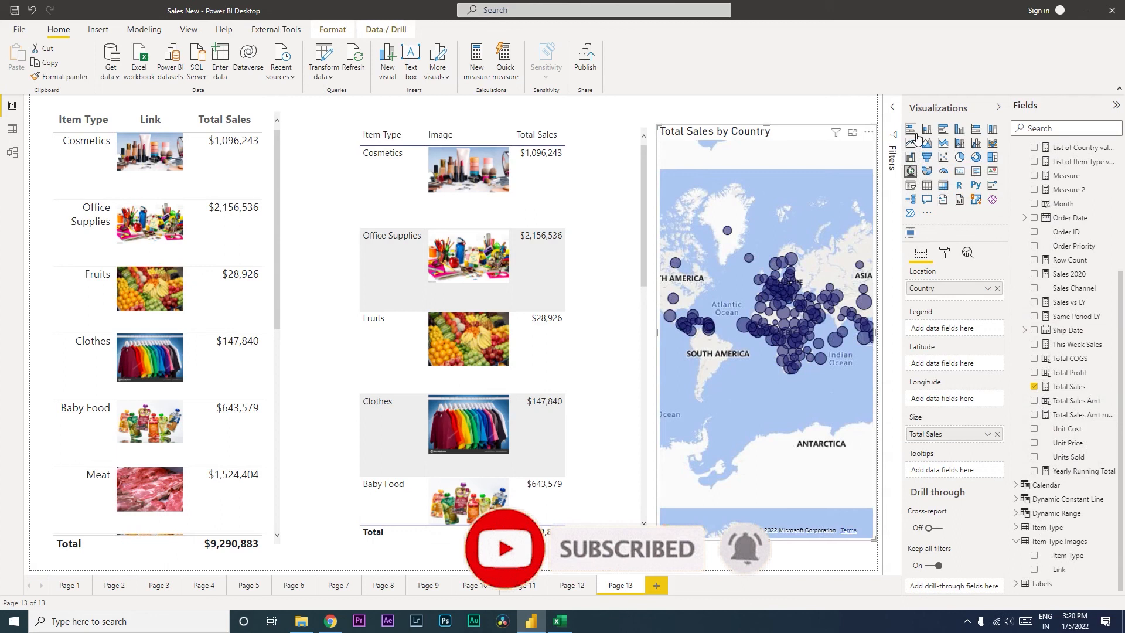
click(926, 129)
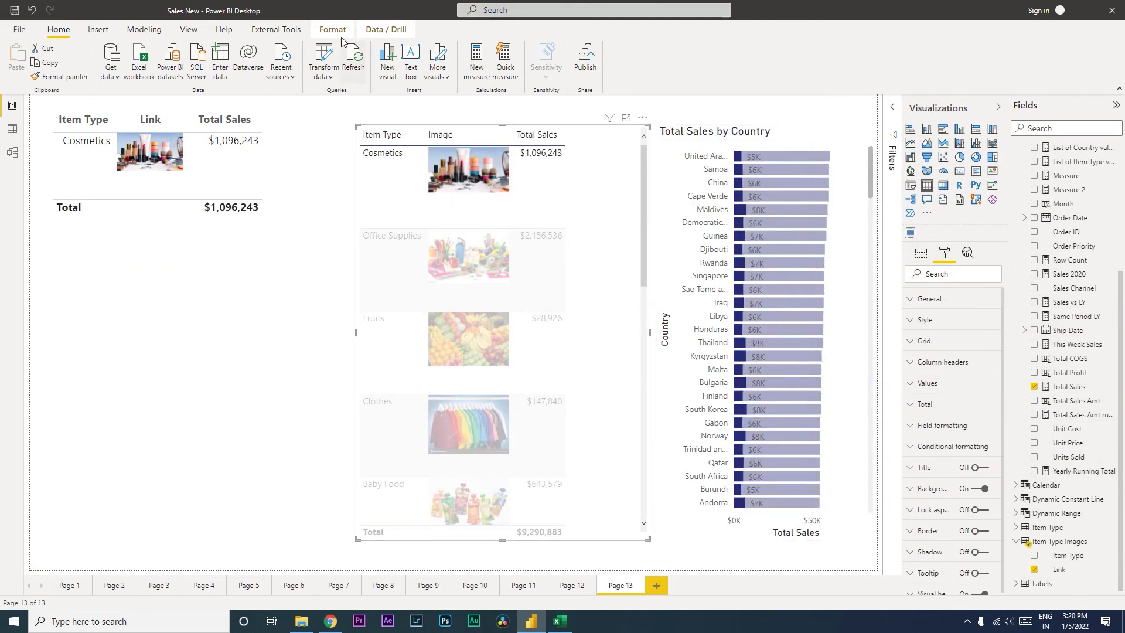
- Set the image table to filter the country bar chart, then clear the Office Supplies selection
click(386, 29)
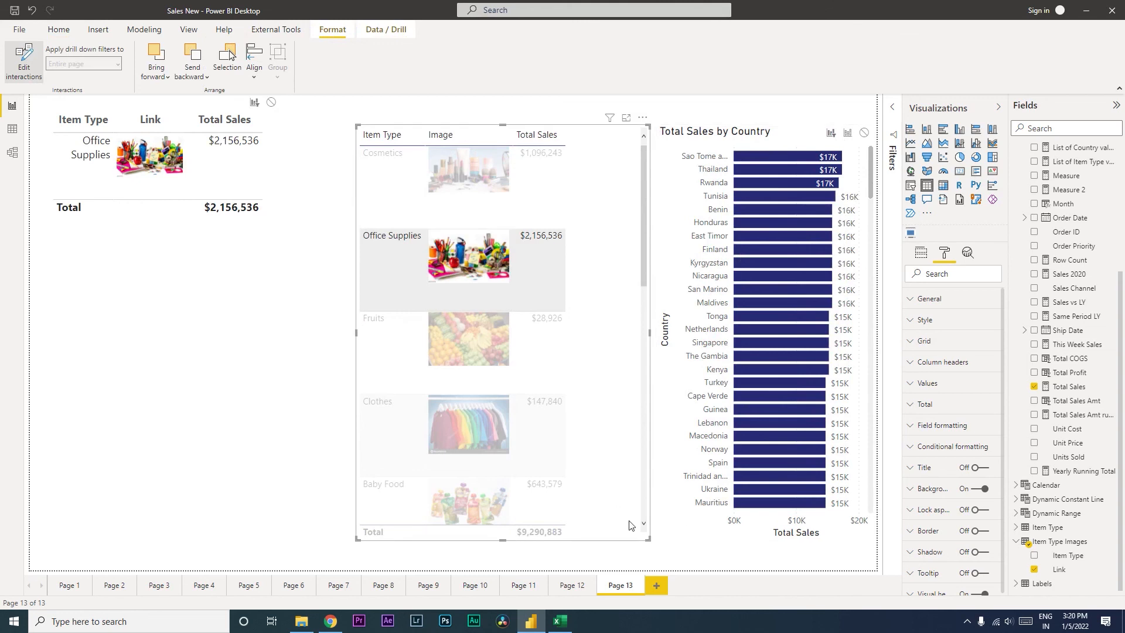
click(58, 29)
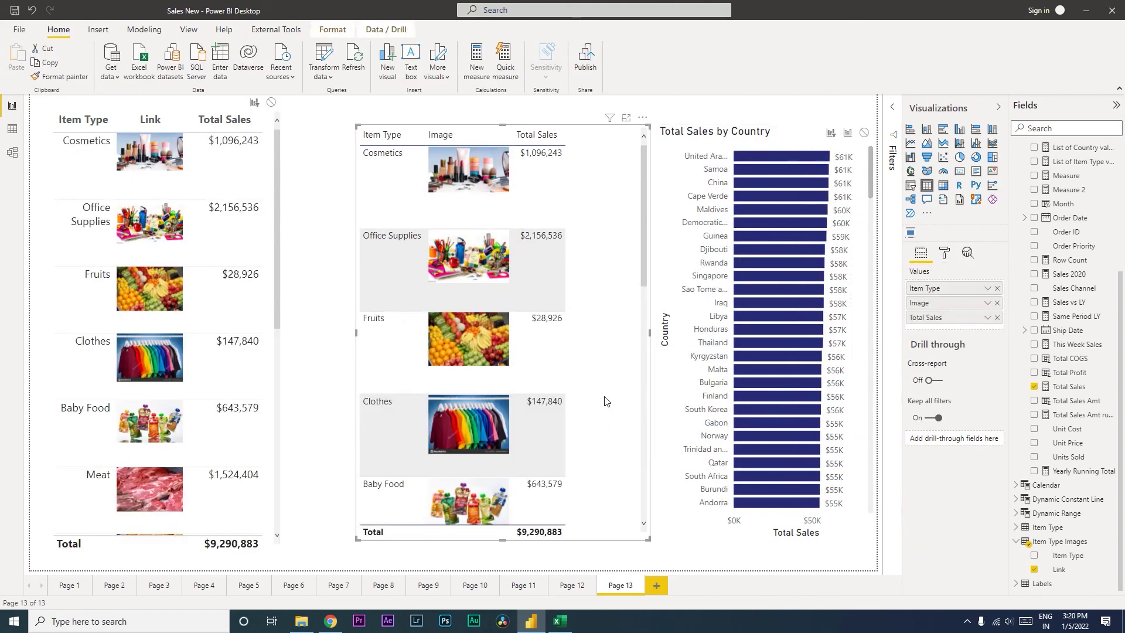